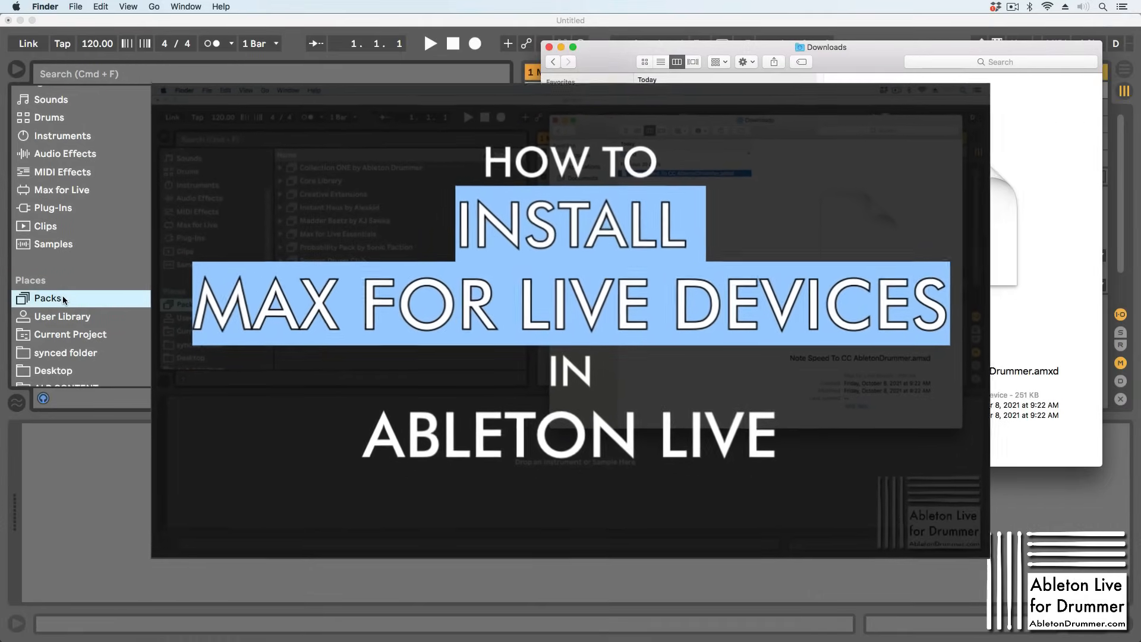
Step: Show the Downloads folder containing Note Speed To CC AbletonDrummer.amxd in Finder
click(48, 297)
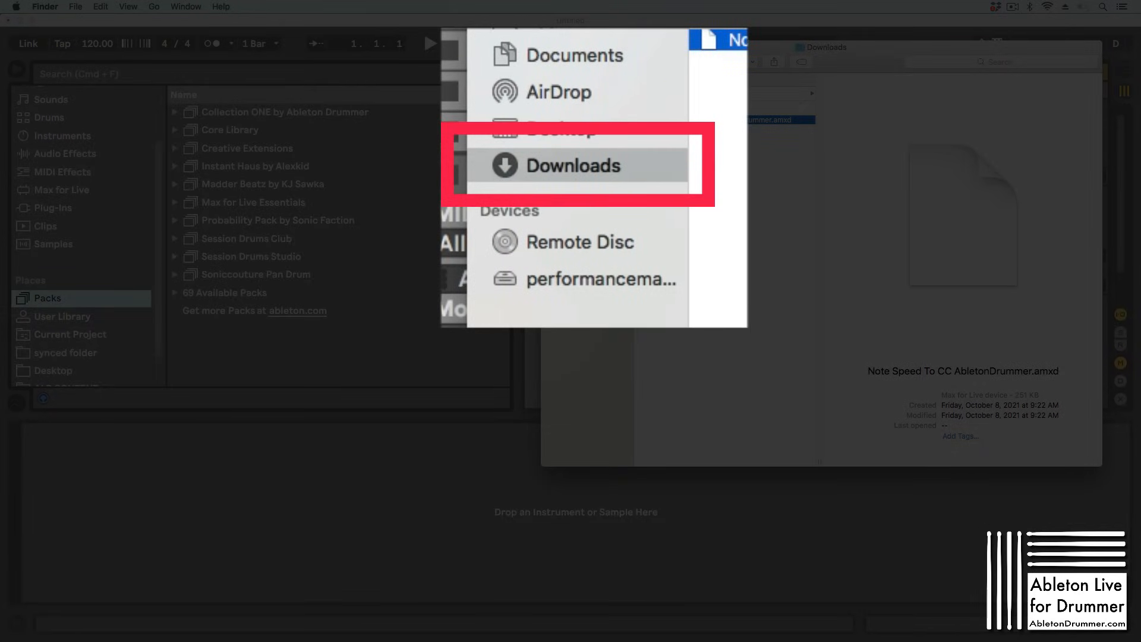
click(574, 165)
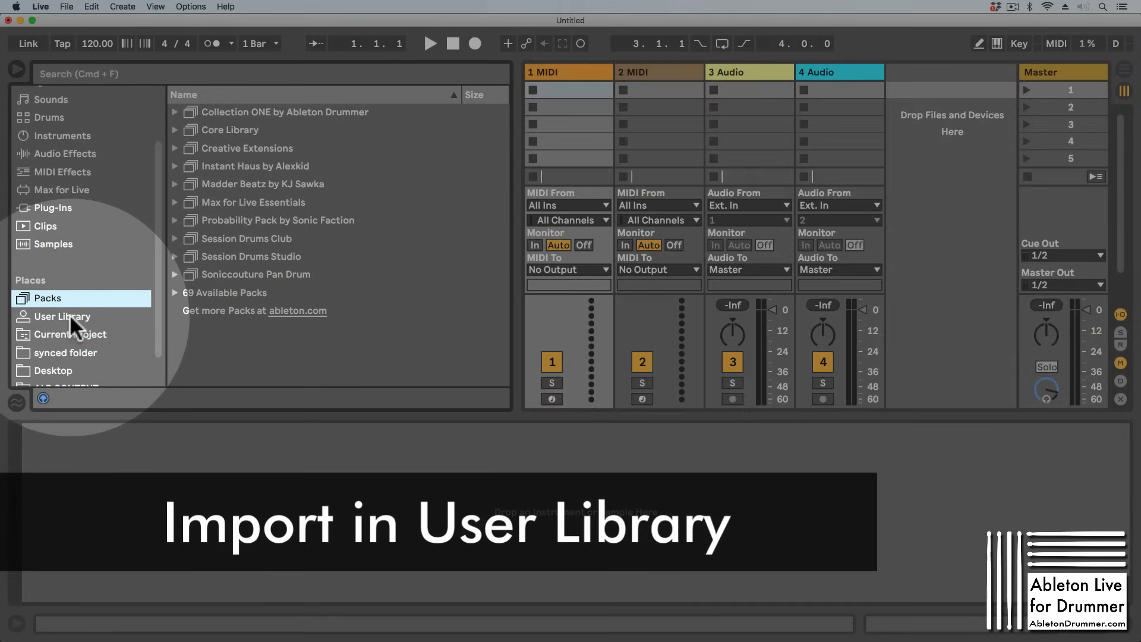
Step: Locate Note Speed To CC AbletonDrummer.amxd among the User Library devices in Live's browser
click(60, 316)
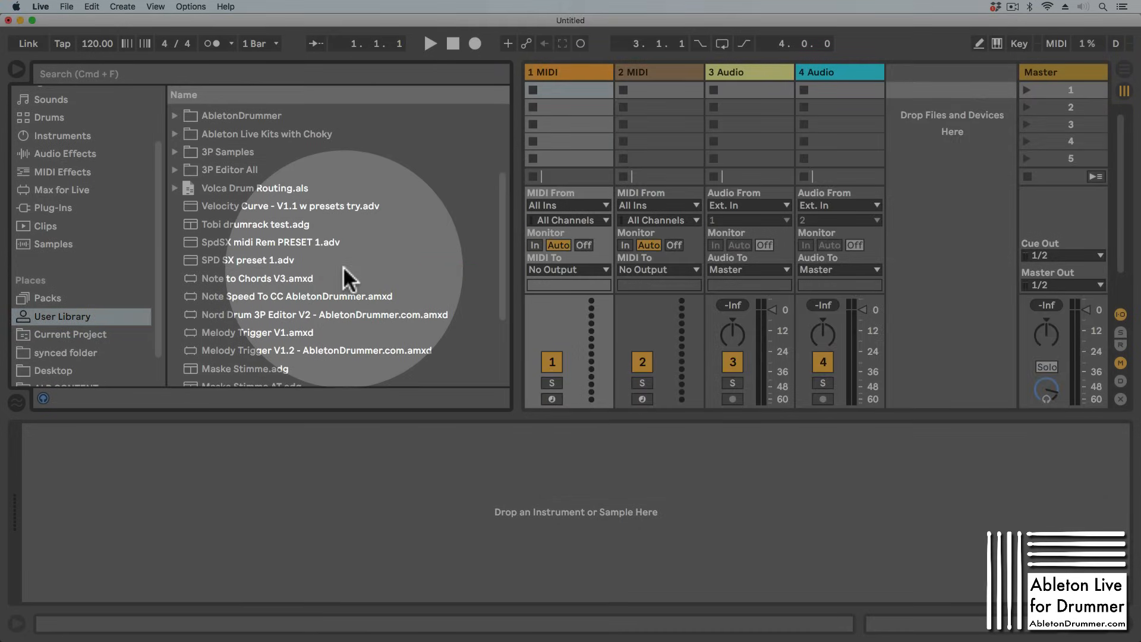
scroll(up, 3)
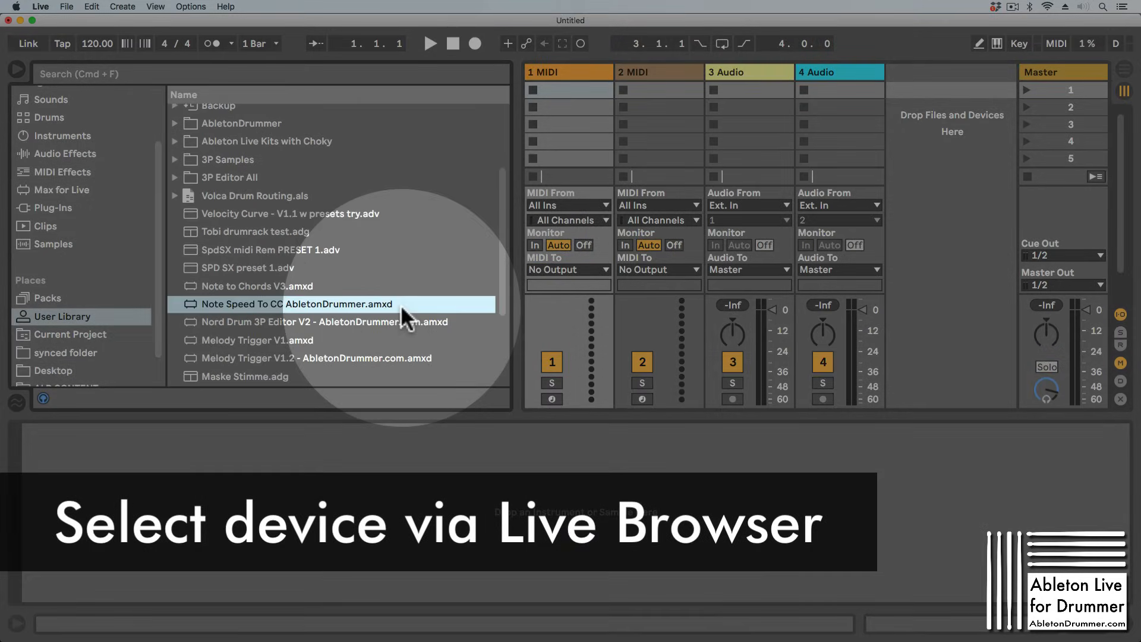
mouse_move(258, 313)
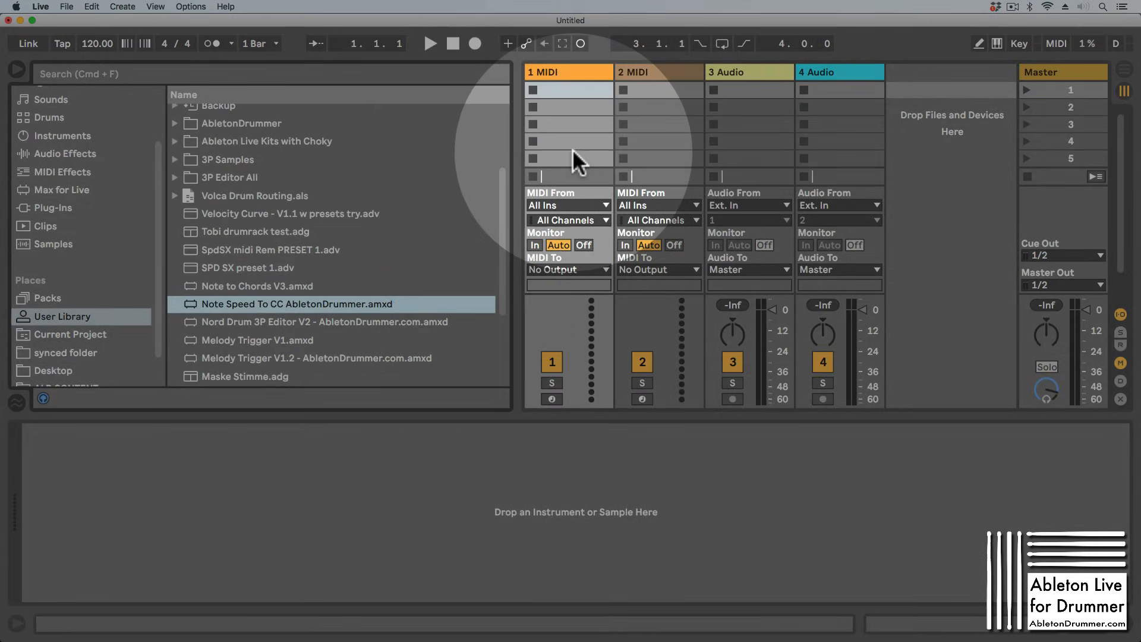
scroll(up, 3)
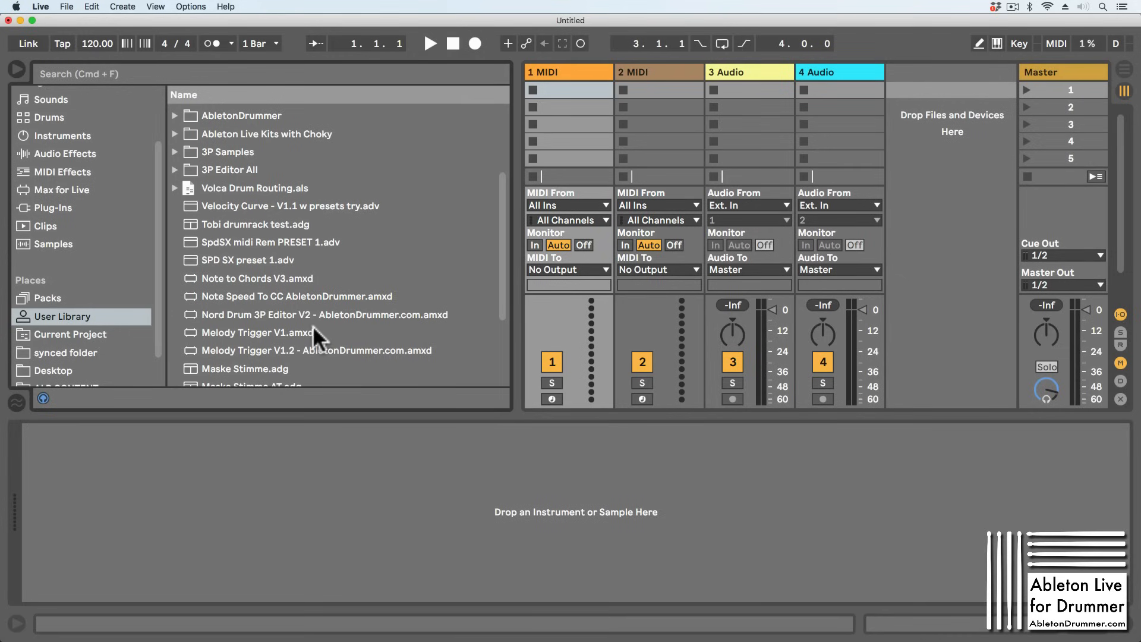
mouse_move(305, 342)
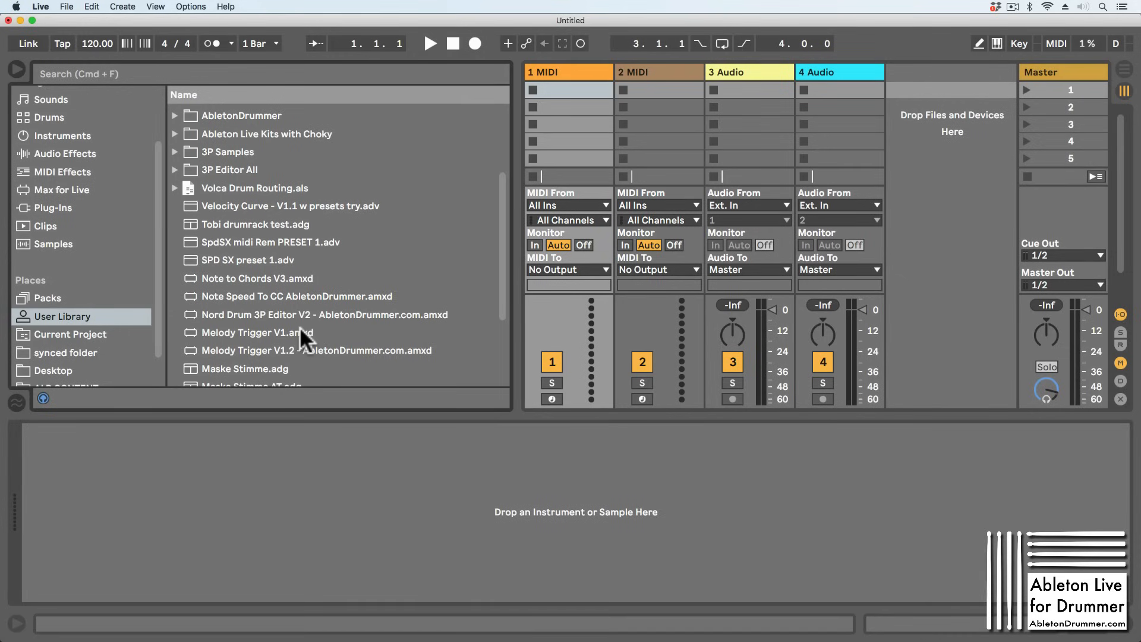
click(296, 296)
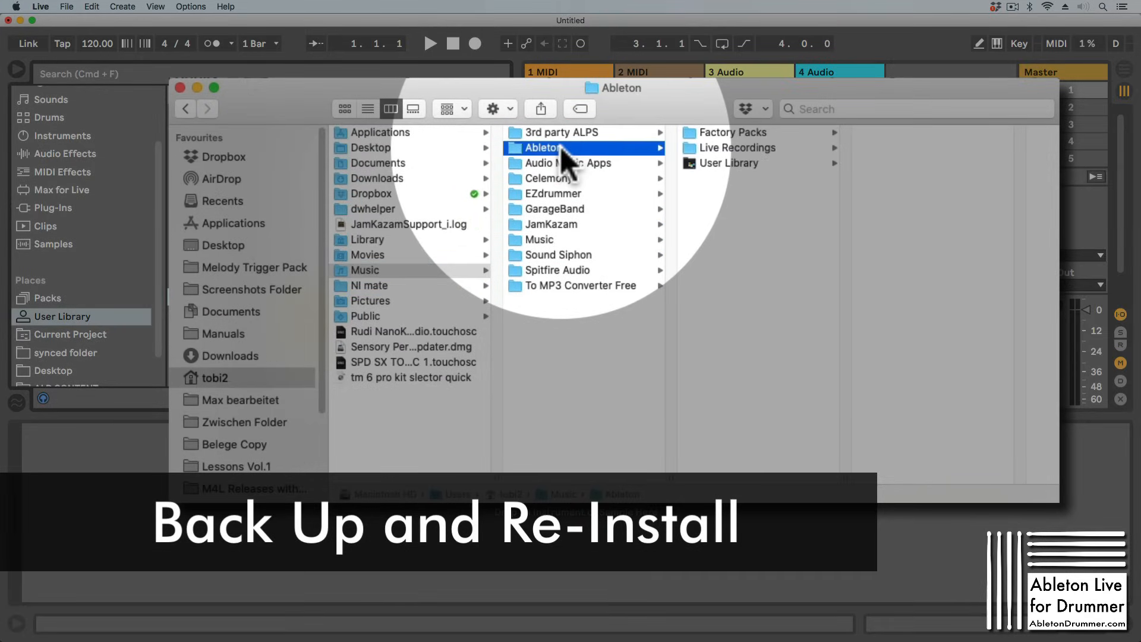
Step: Reveal Factory Packs, Live Recordings and User Library inside Music's Ableton folder
click(735, 163)
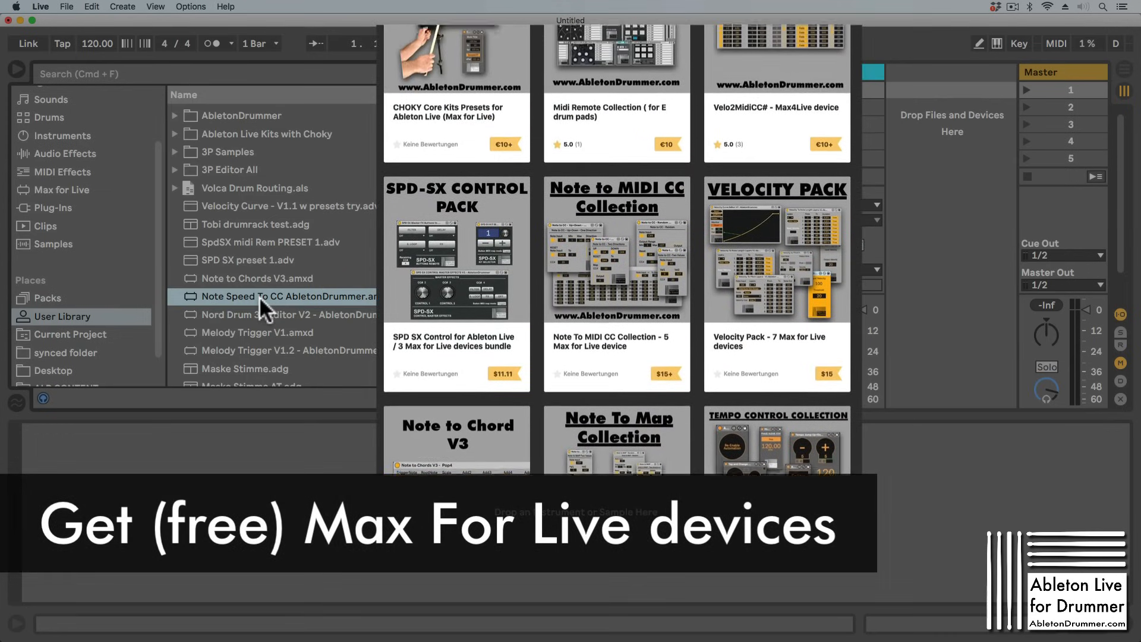
scroll(up, 3)
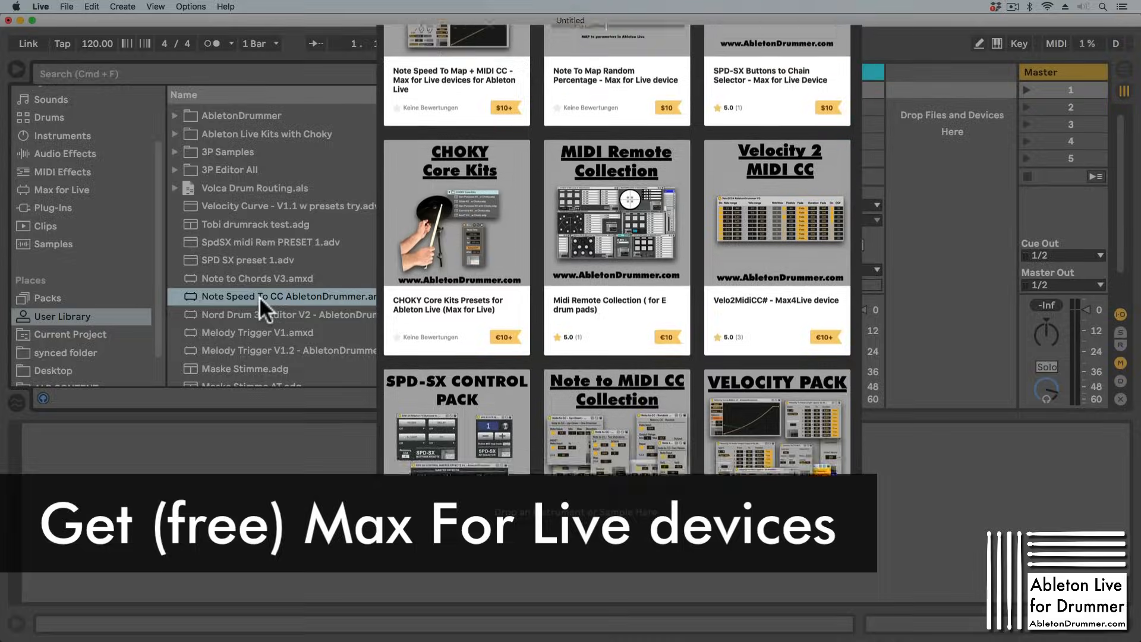